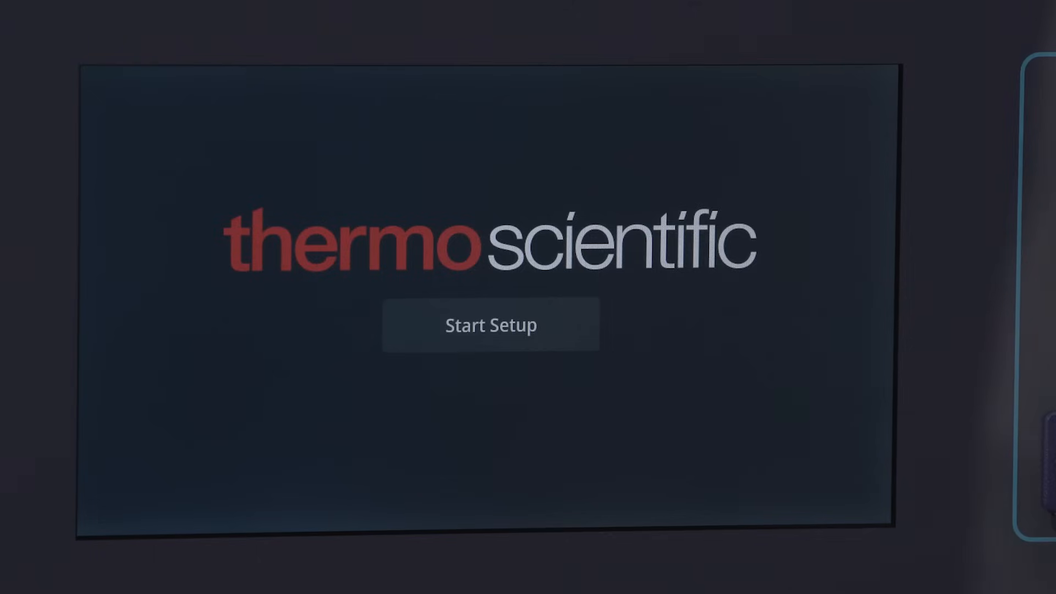
# Step: Begin first-time setup, keep English and move past the install instructions
pyautogui.click(491, 326)
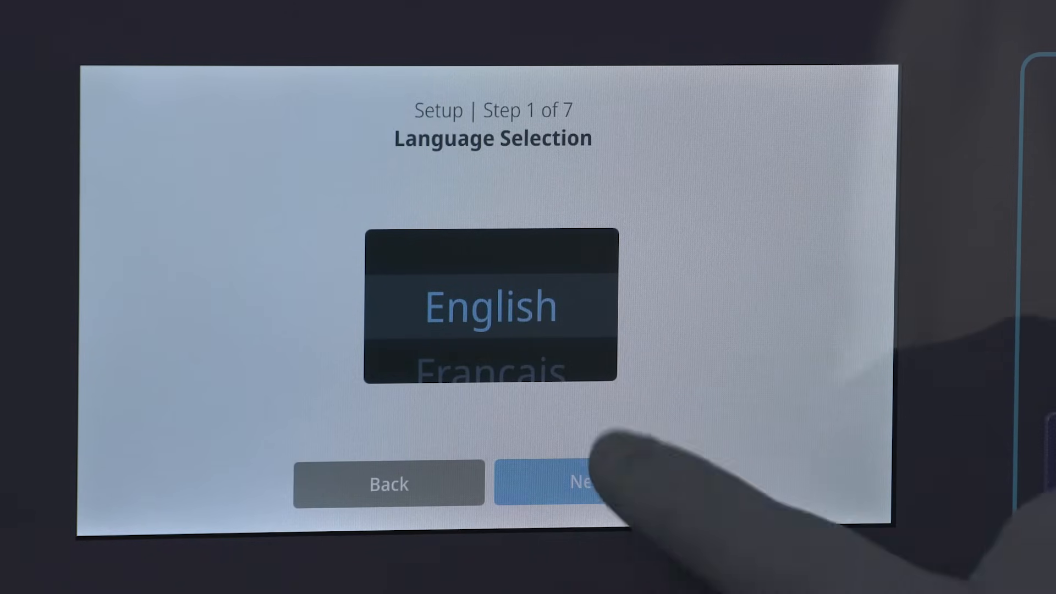
pyautogui.click(588, 482)
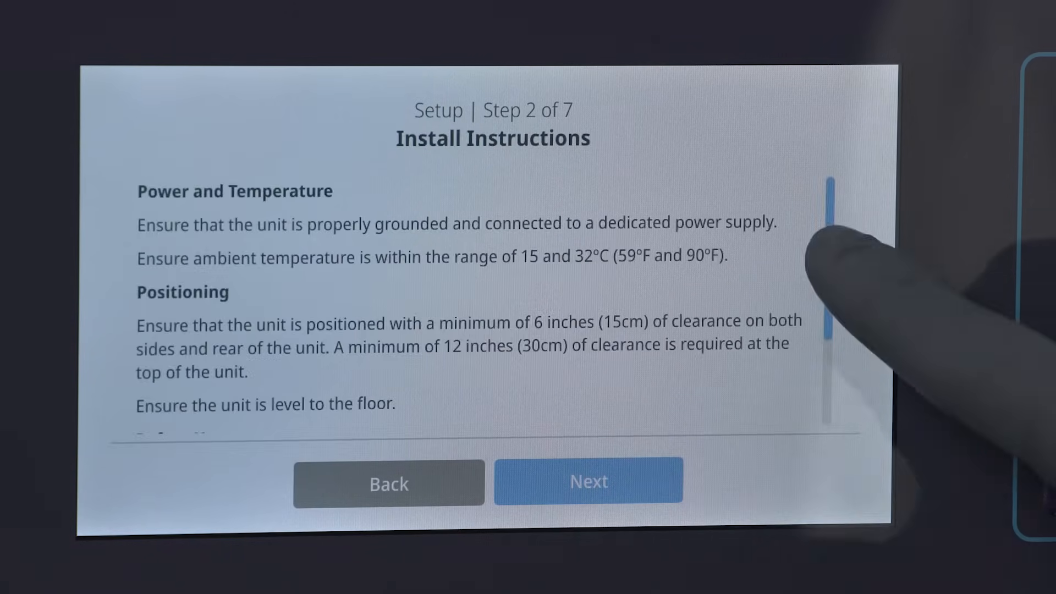
pyautogui.scroll(-3)
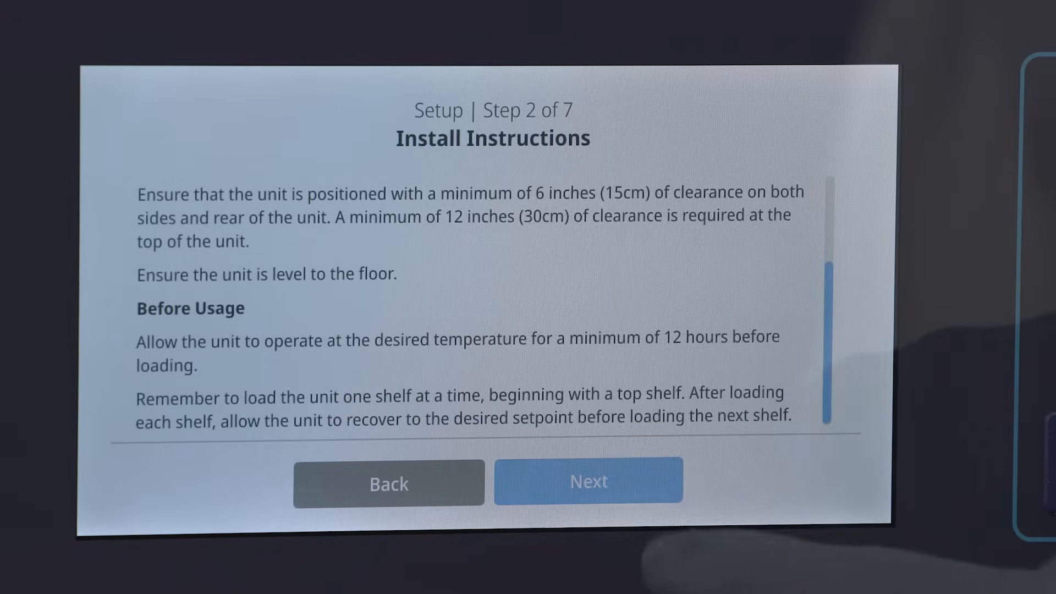
pyautogui.click(587, 481)
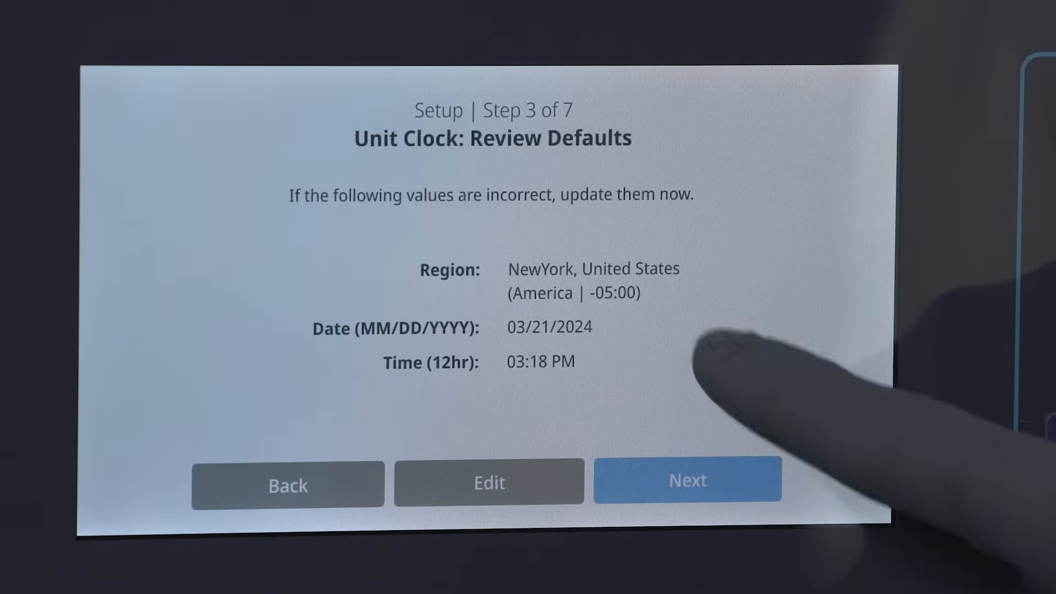
# Step: Accept the default region, date, time and ULT settings (setpoint -80°C) and finish setup
pyautogui.click(687, 481)
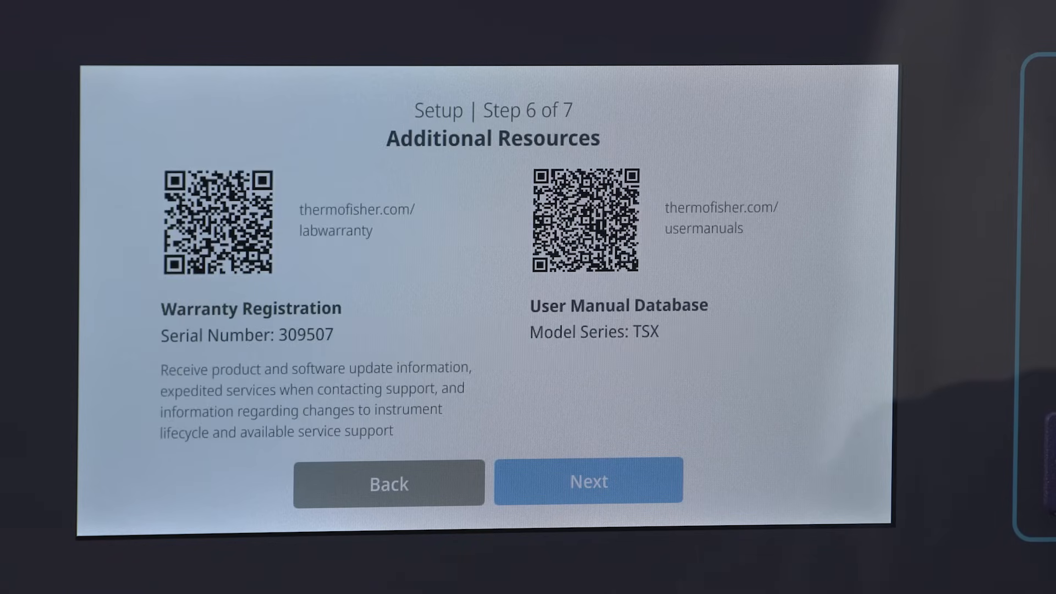
pyautogui.click(587, 481)
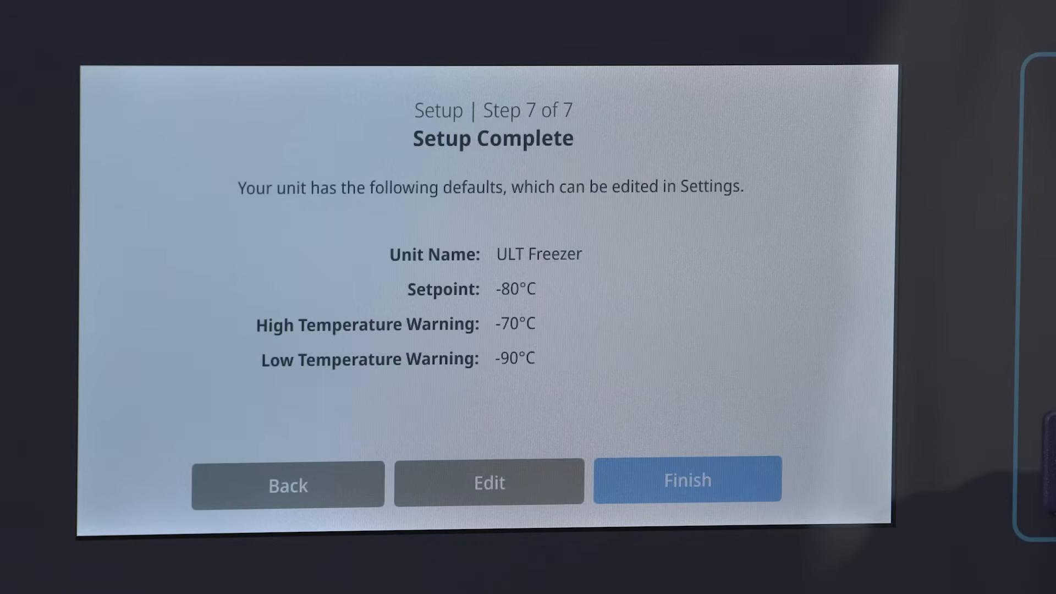
pyautogui.click(686, 480)
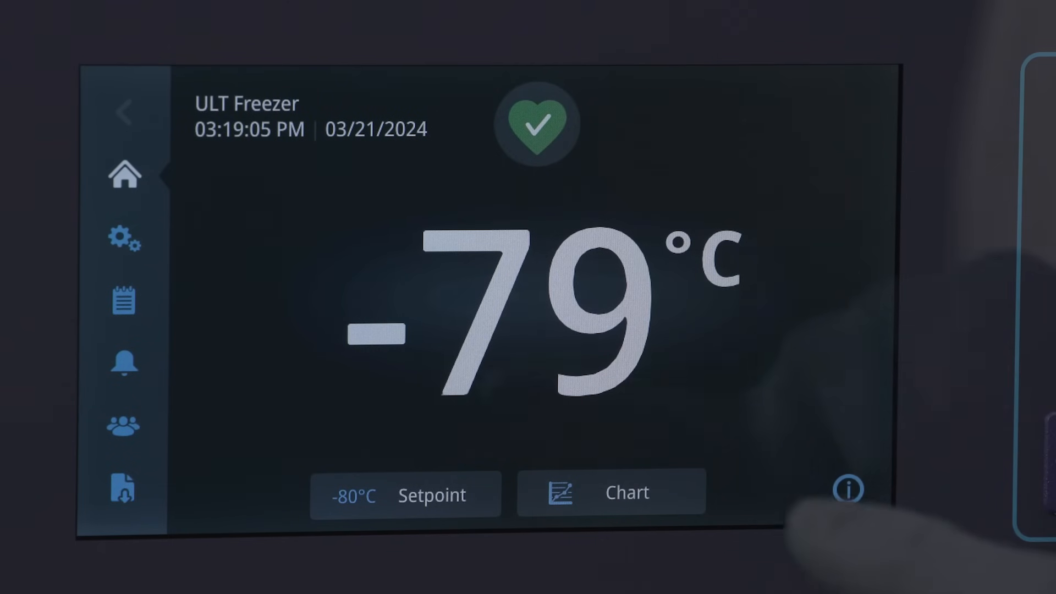
# Step: Show the status overview (Good, -79.5°C) and its System Dashboard sensor readings
pyautogui.click(848, 489)
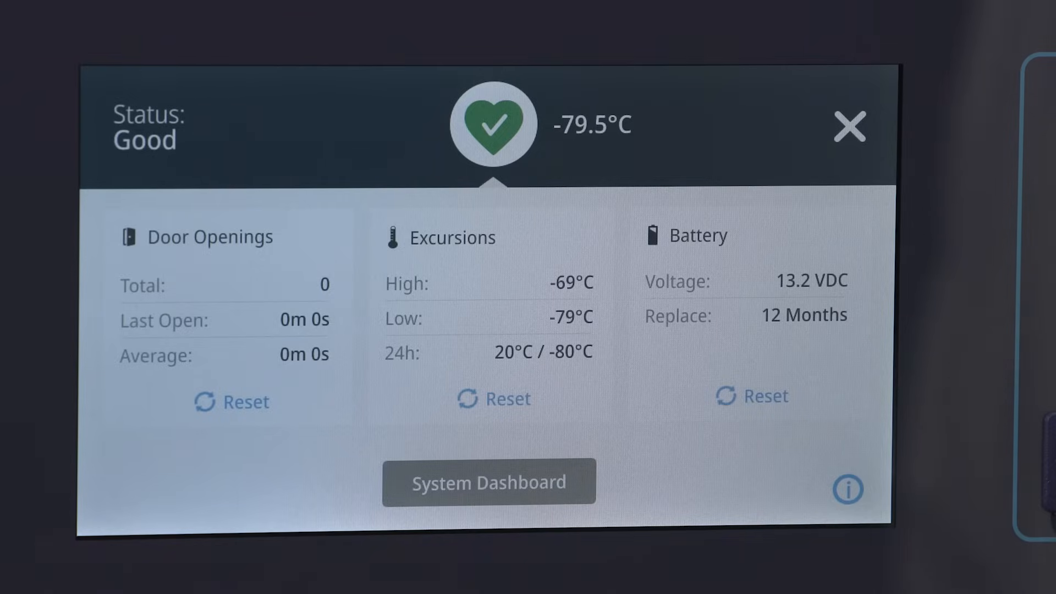
pyautogui.click(487, 481)
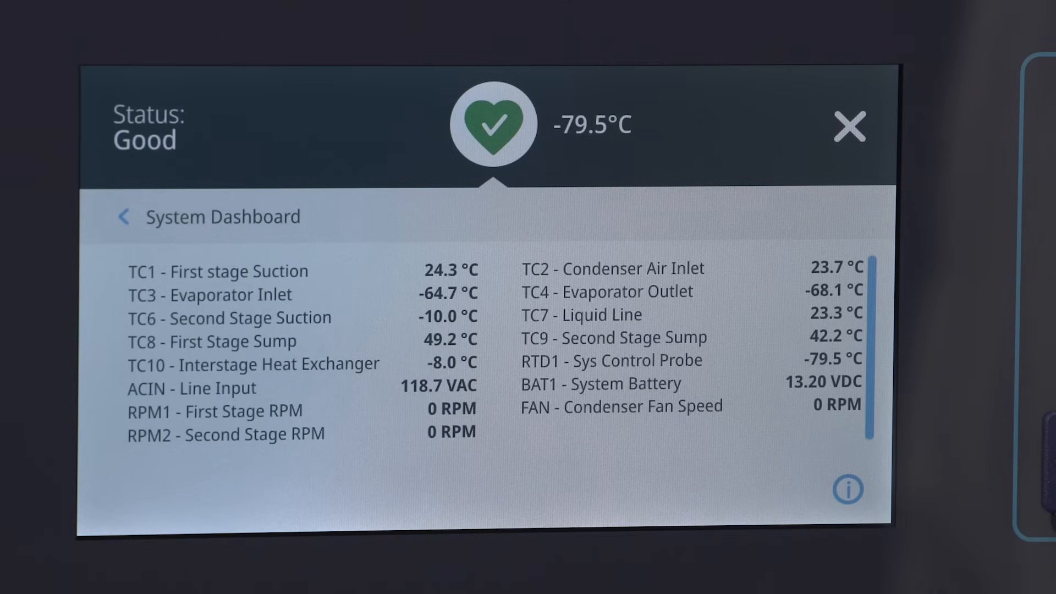